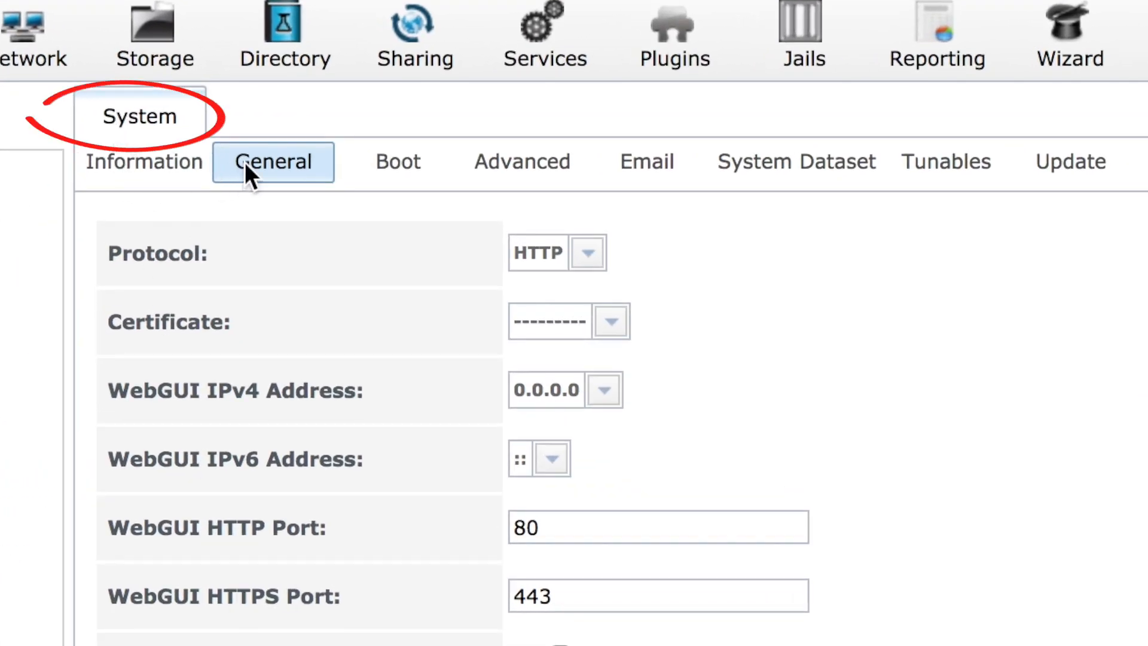
# Step: Under System > Update, change the train from FreeNAS-9.10-STABLE to FreeNAS-11-STABLE and confirm
pyautogui.scroll(-3)
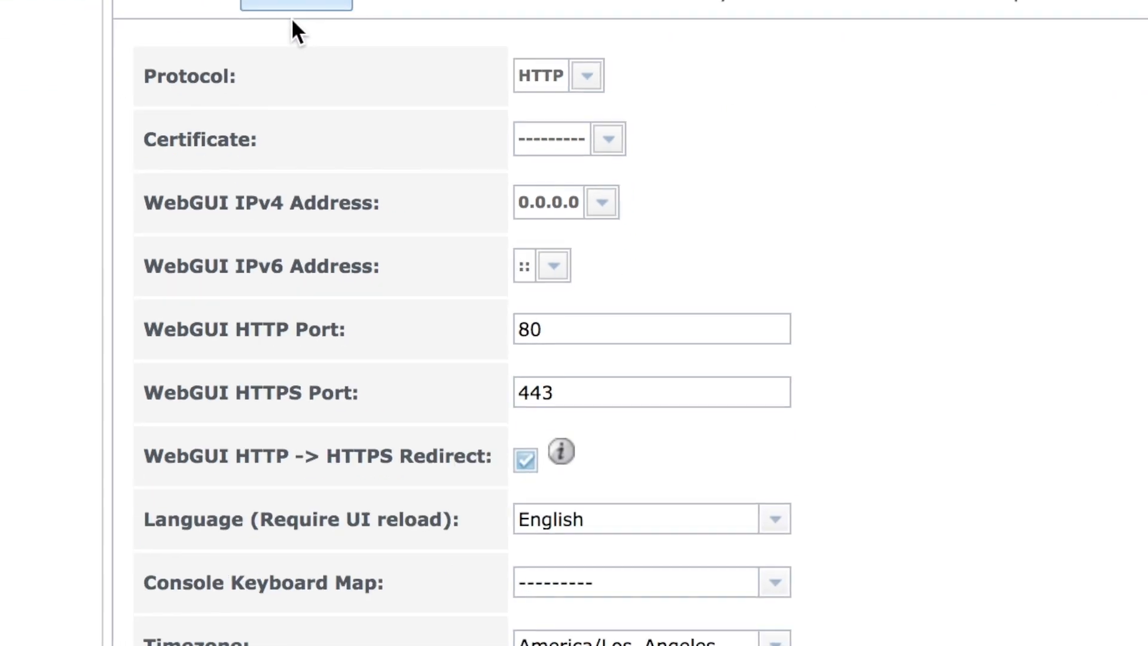
pyautogui.scroll(-3)
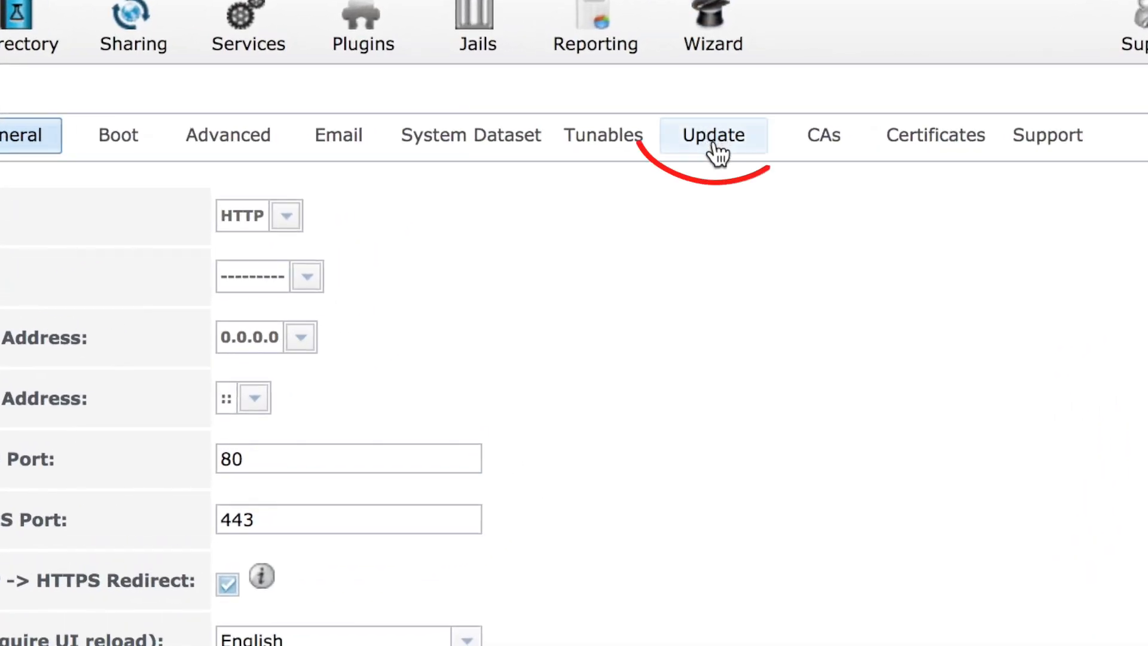
pyautogui.click(711, 135)
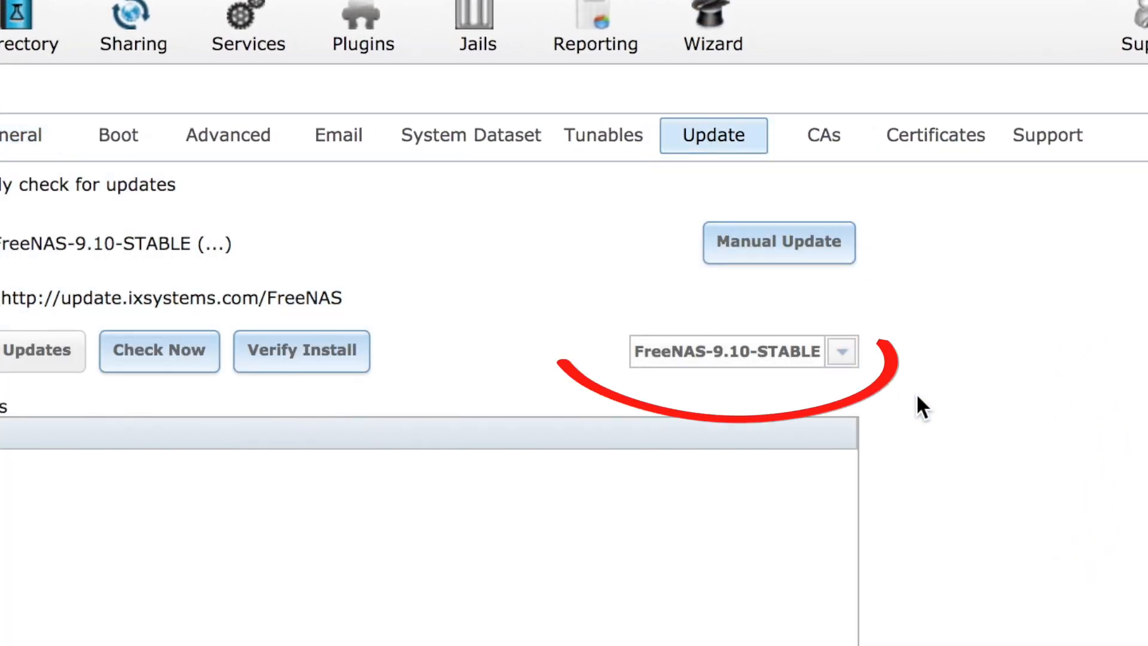
pyautogui.click(841, 351)
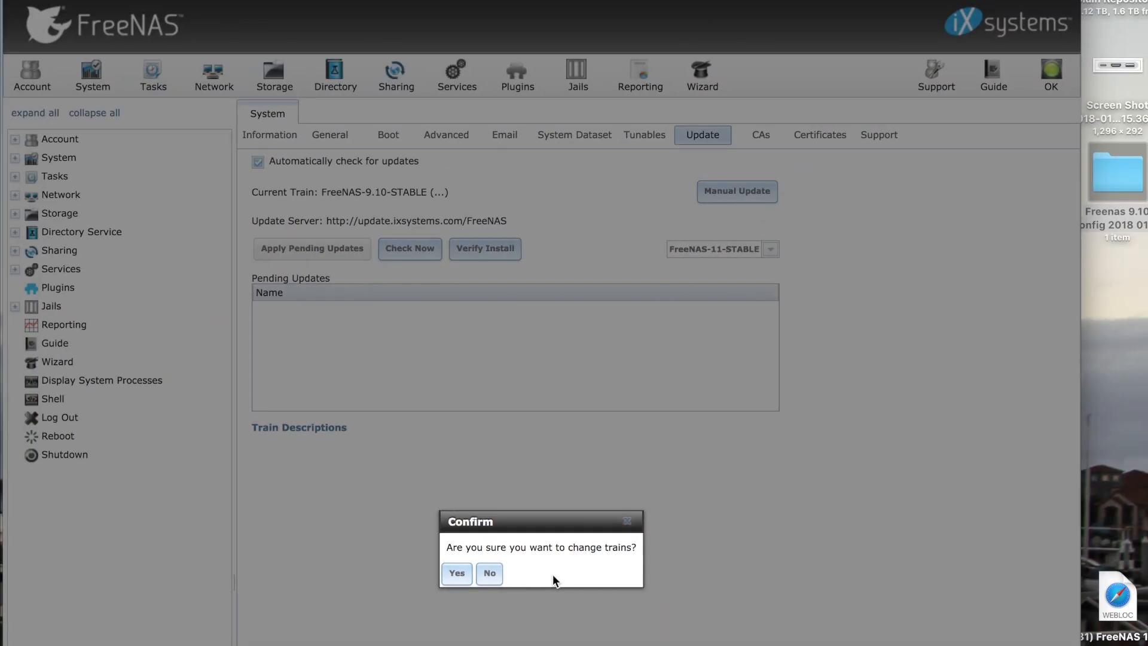
pyautogui.click(455, 573)
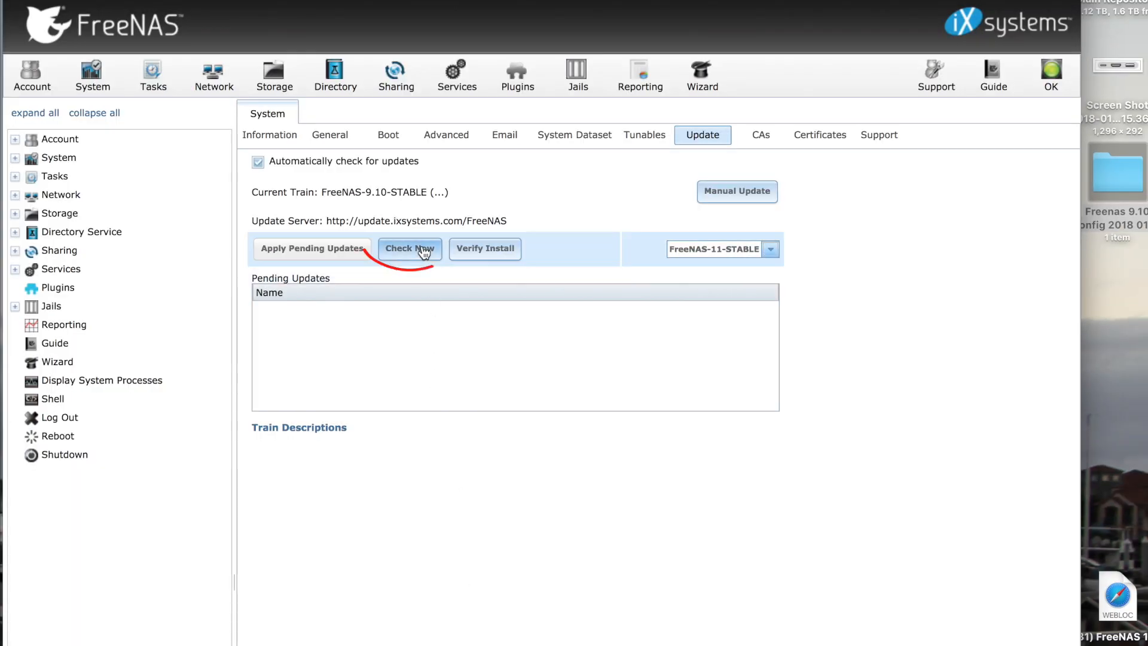
# Step: Check for updates and accept downloading and applying the FreeNAS-11.1-RELEASE upgrade
pyautogui.click(409, 249)
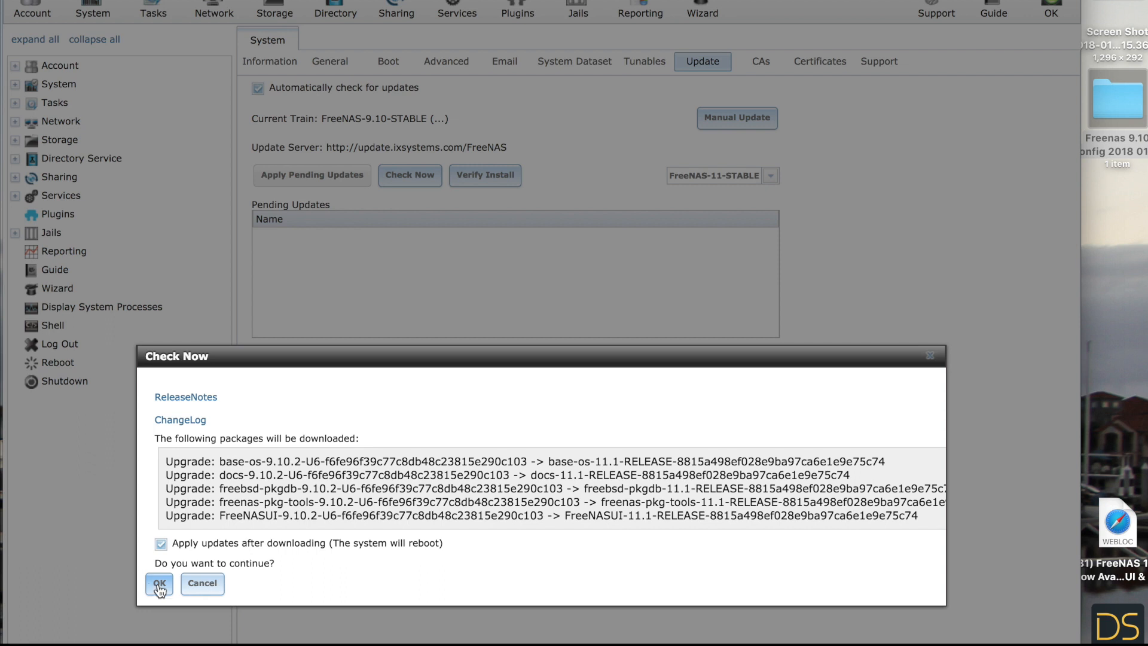
pyautogui.click(159, 584)
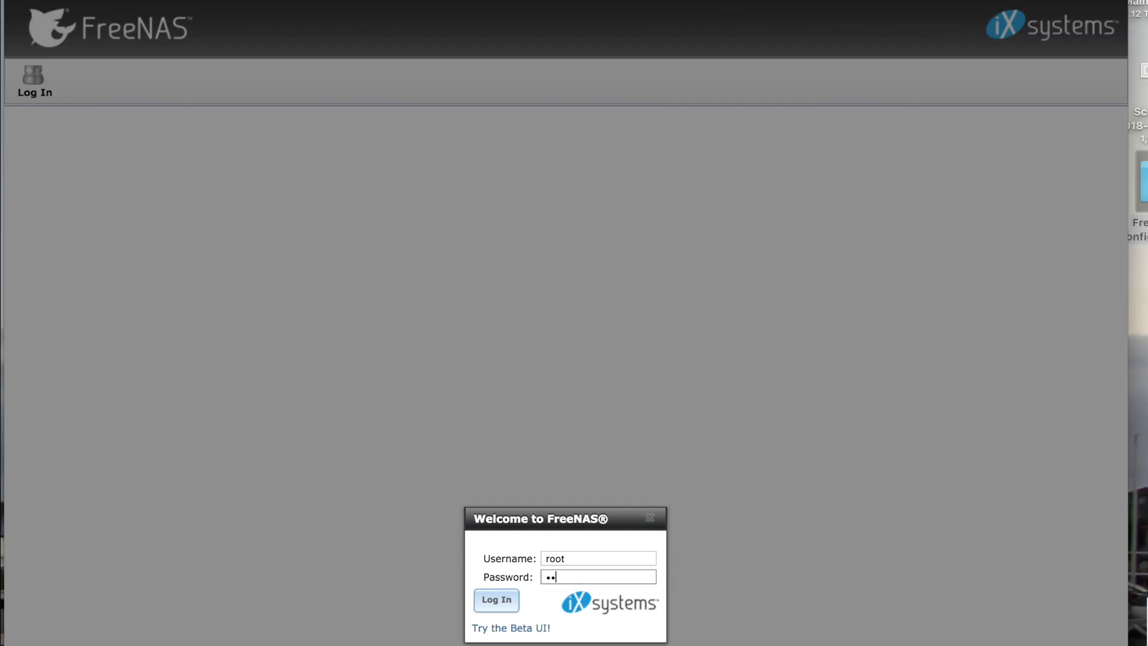
# Step: Sign in as root to the upgraded FreeNAS-11.1-RELEASE system
pyautogui.click(494, 599)
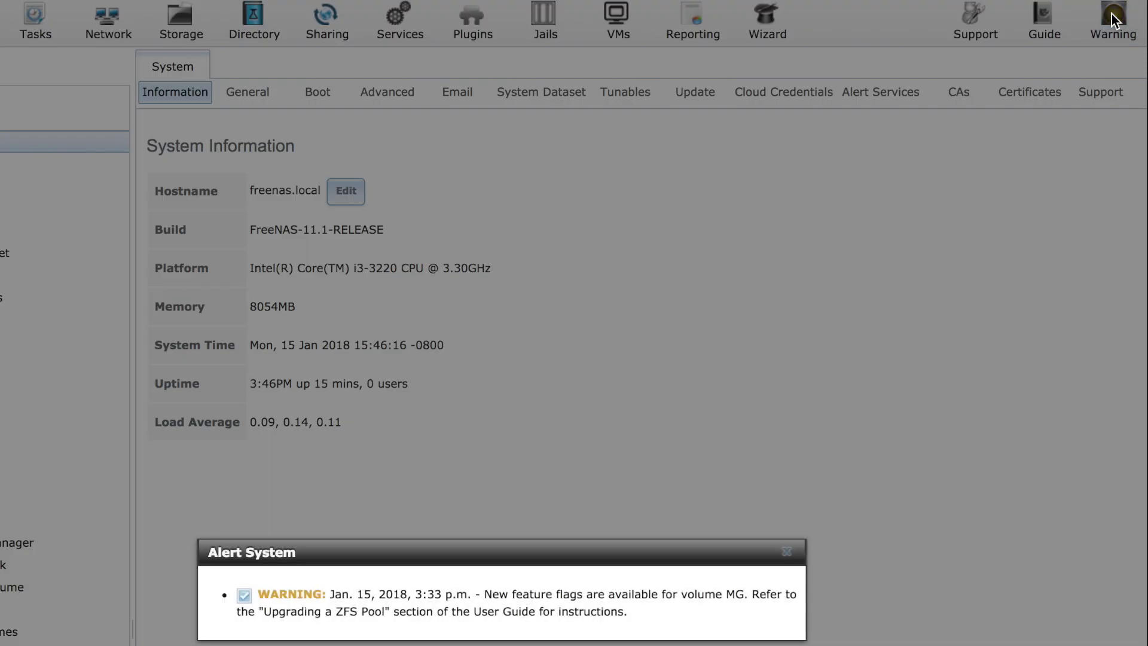
pyautogui.moveTo(741, 380)
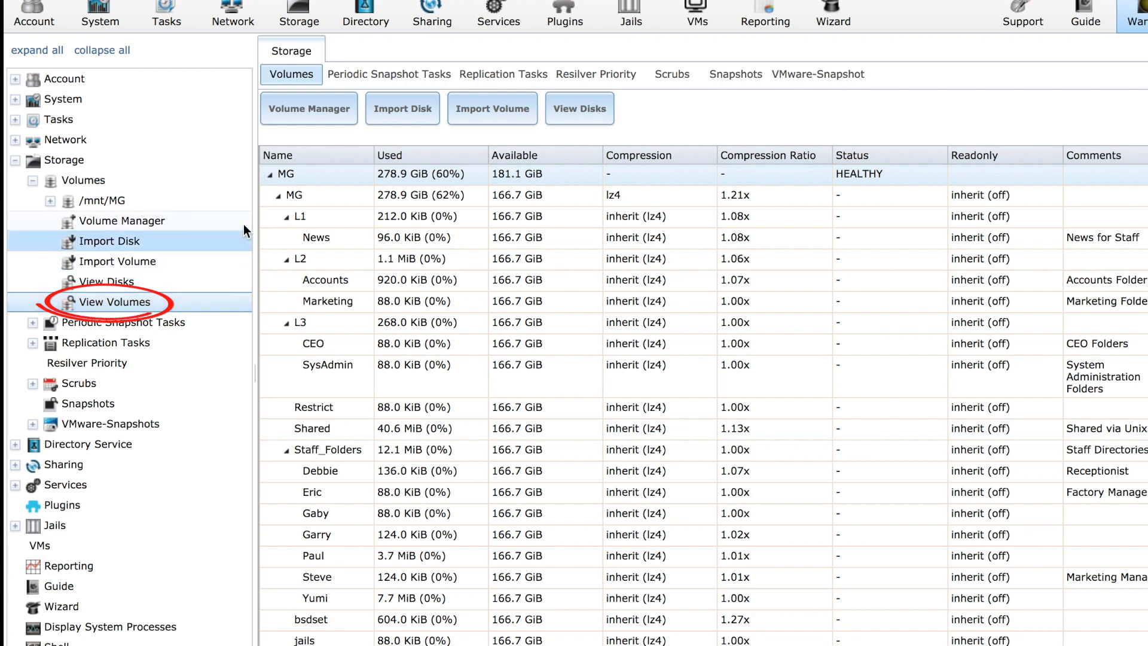
# Step: Under Storage > Volumes, upgrade the MG pool and confirm the irreversible feature-flag upgrade
pyautogui.scroll(-3)
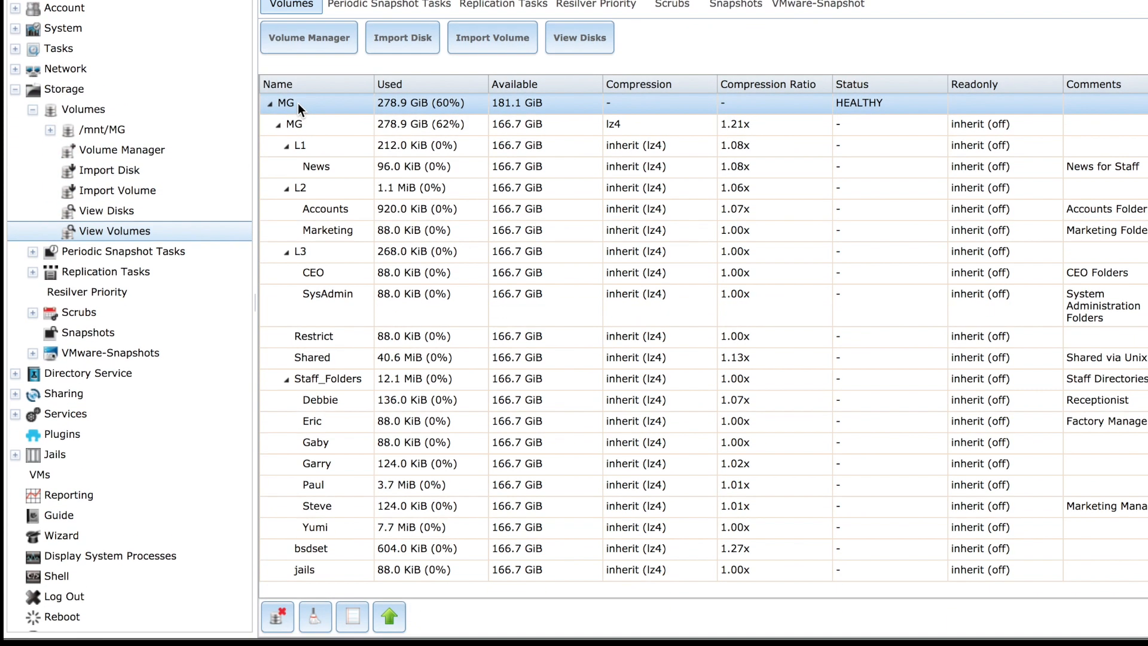
pyautogui.click(286, 103)
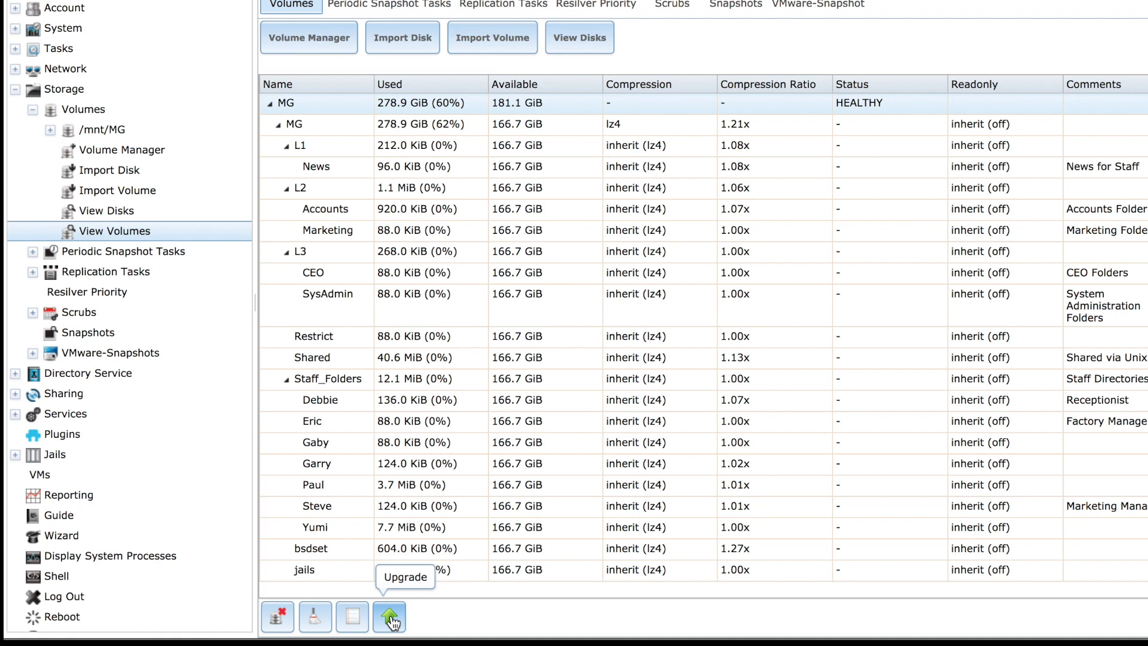
pyautogui.click(388, 614)
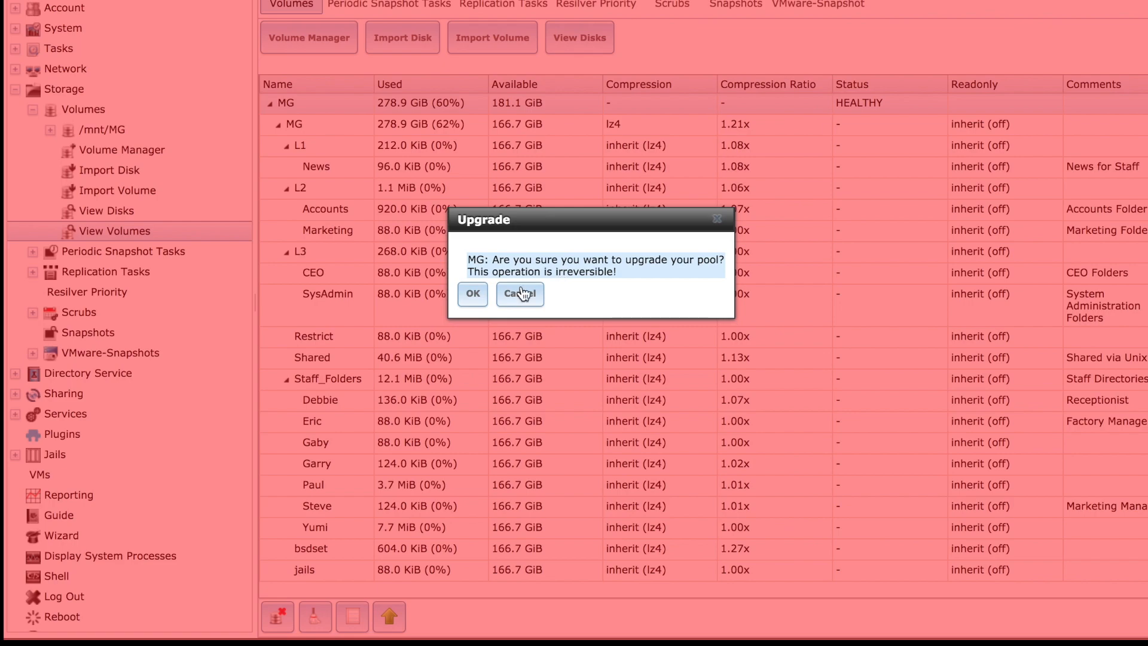
pyautogui.click(519, 294)
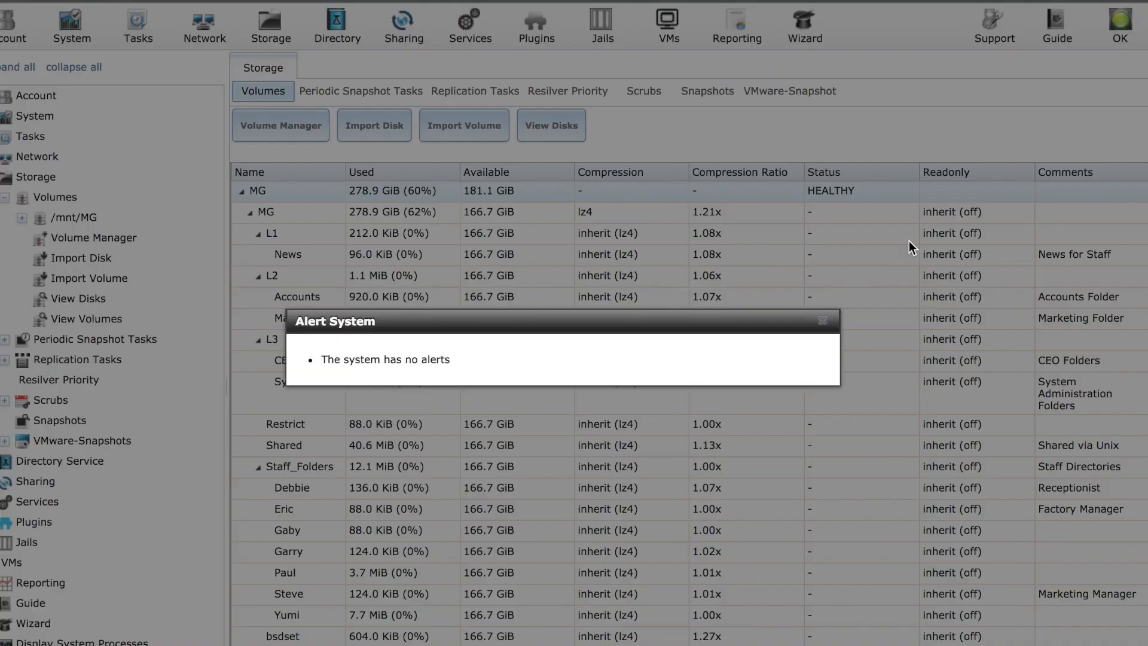
# Step: Dismiss the 'The system has no alerts' message, returning to the HEALTHY MG volume list
pyautogui.click(822, 320)
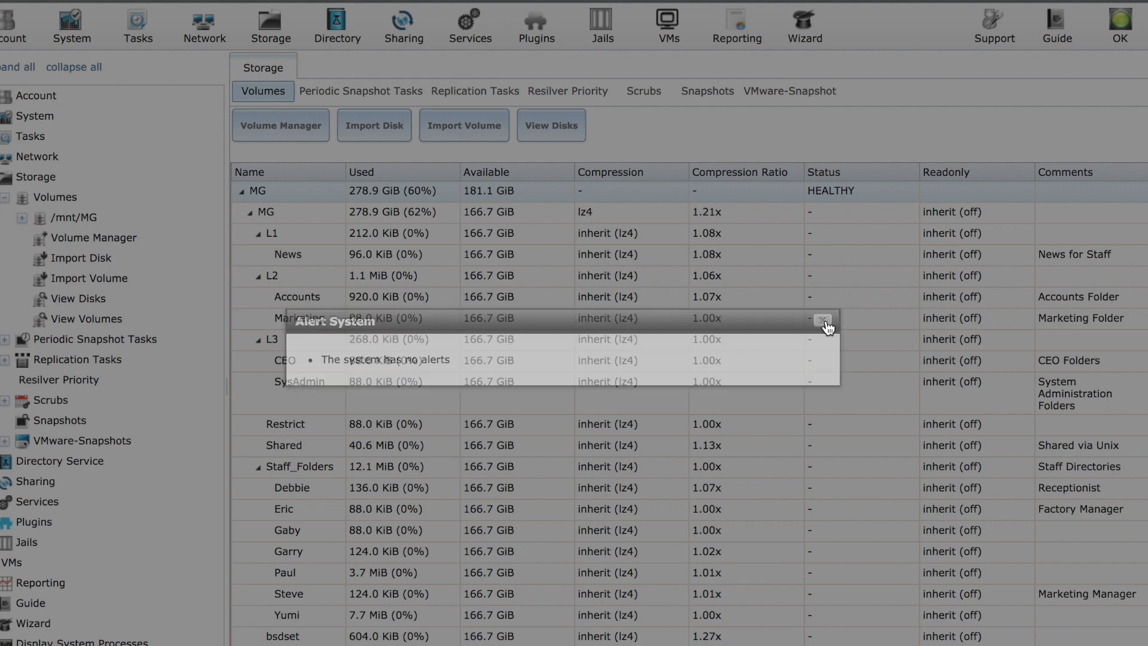